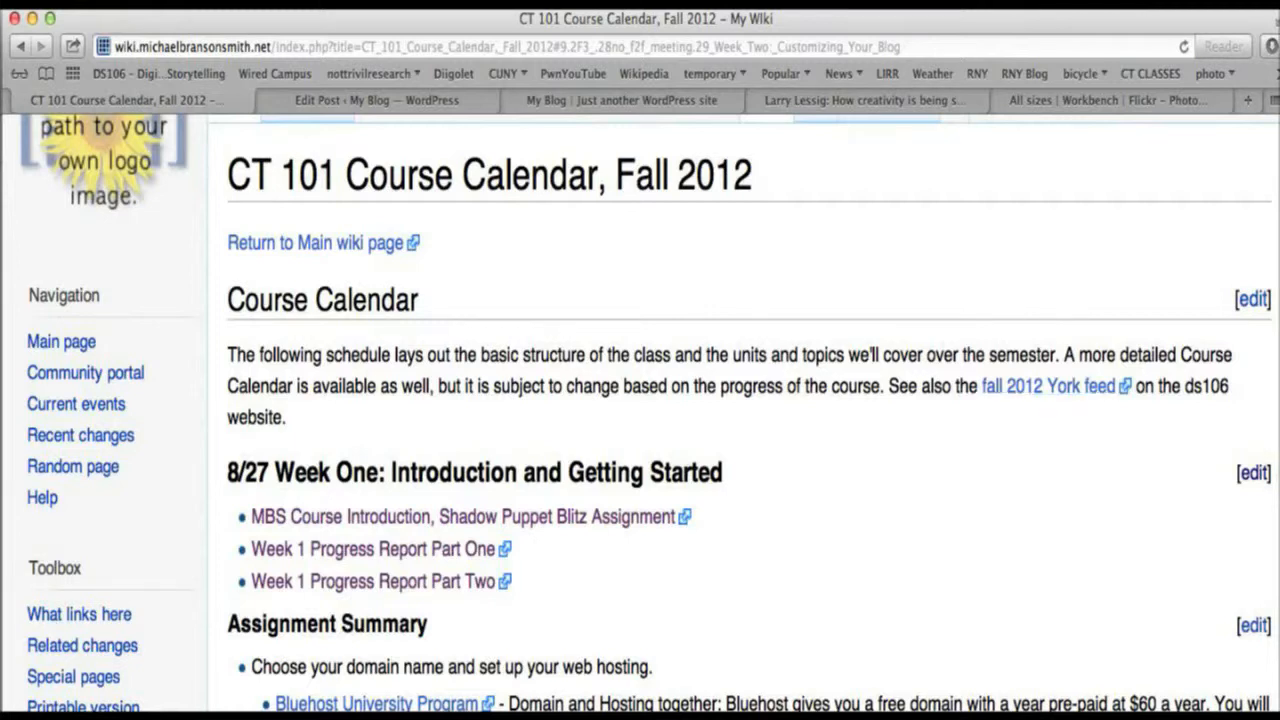
{"action": "scroll", "scroll_direction": "down", "scroll_amount": 3}
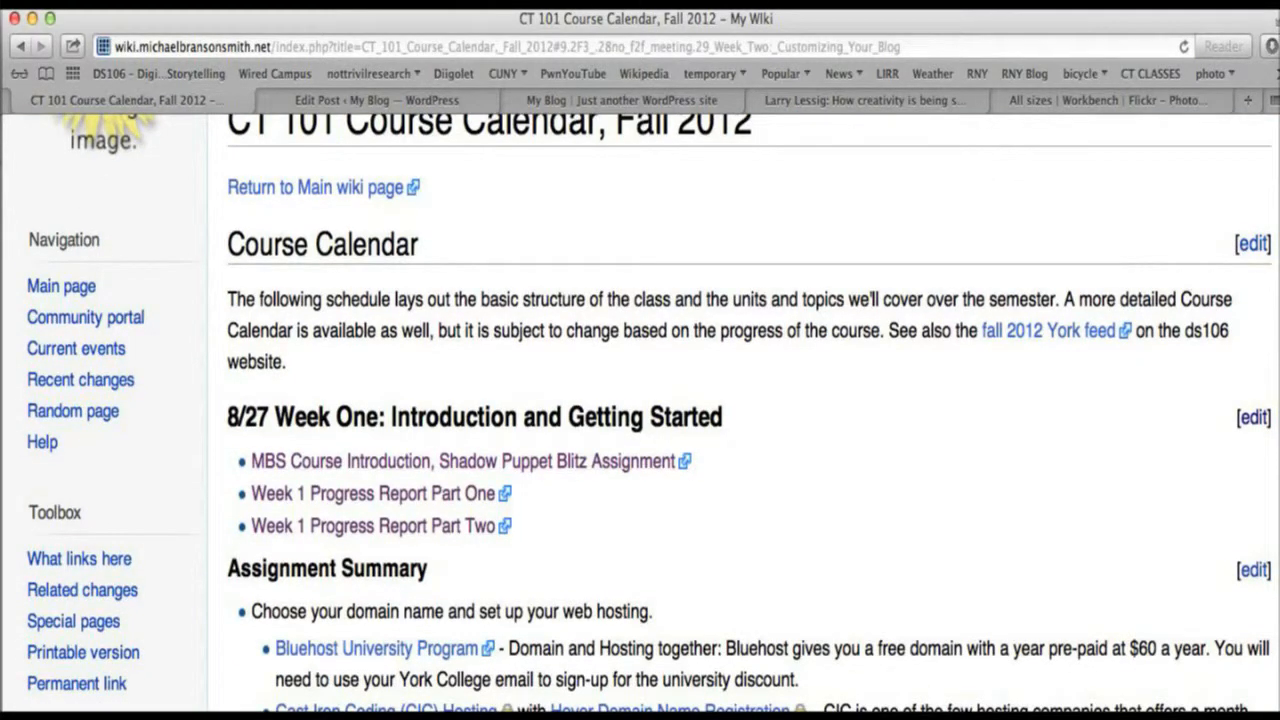
{"action": "scroll", "scroll_direction": "down", "scroll_amount": 3}
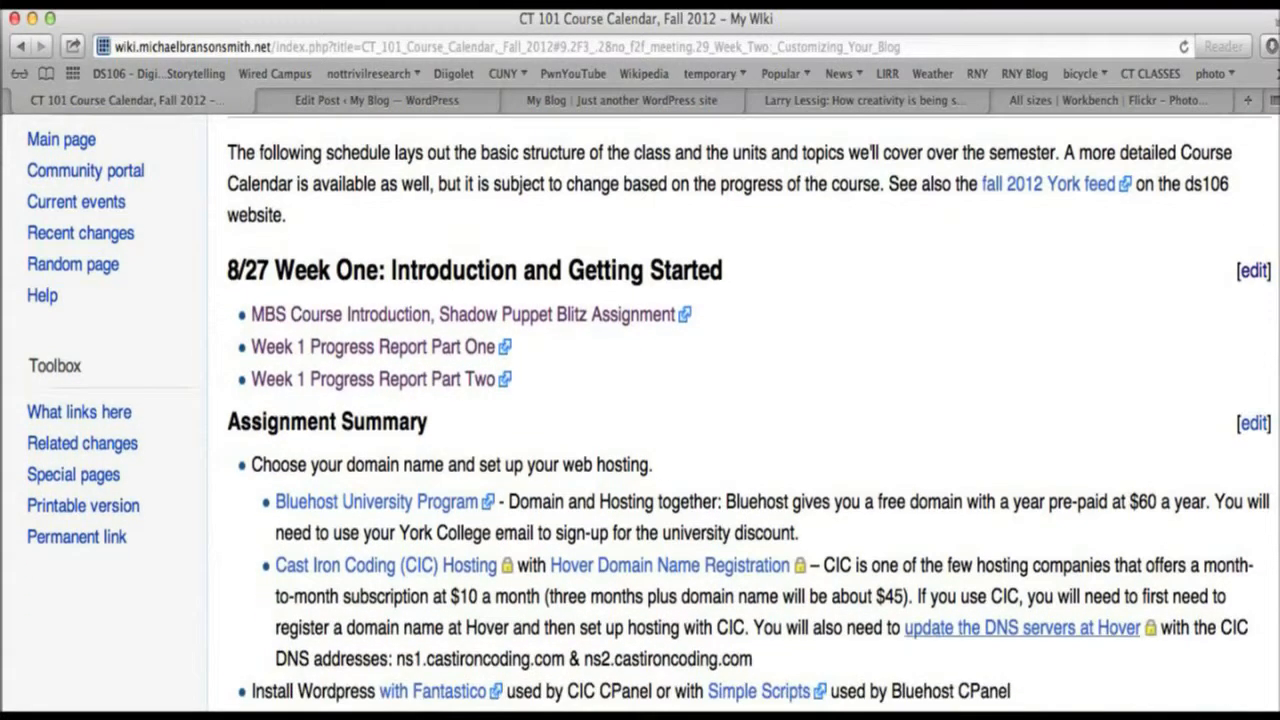